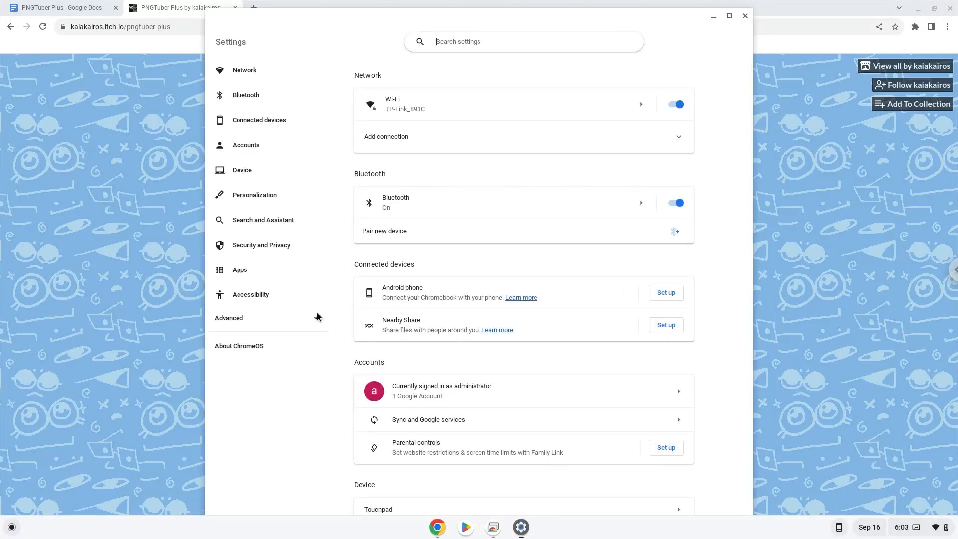
Expand Advanced in the Settings sidebar and open the Developers section
click(229, 318)
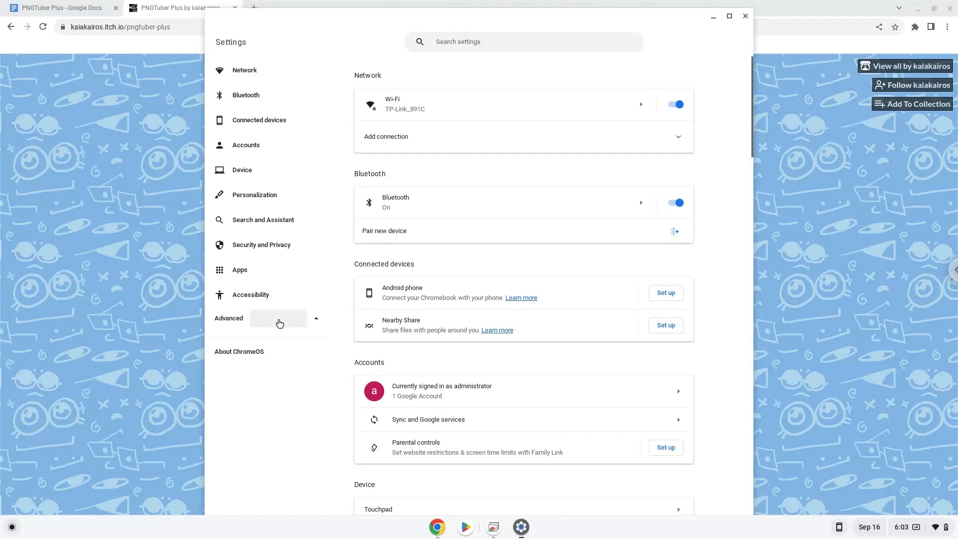
click(229, 318)
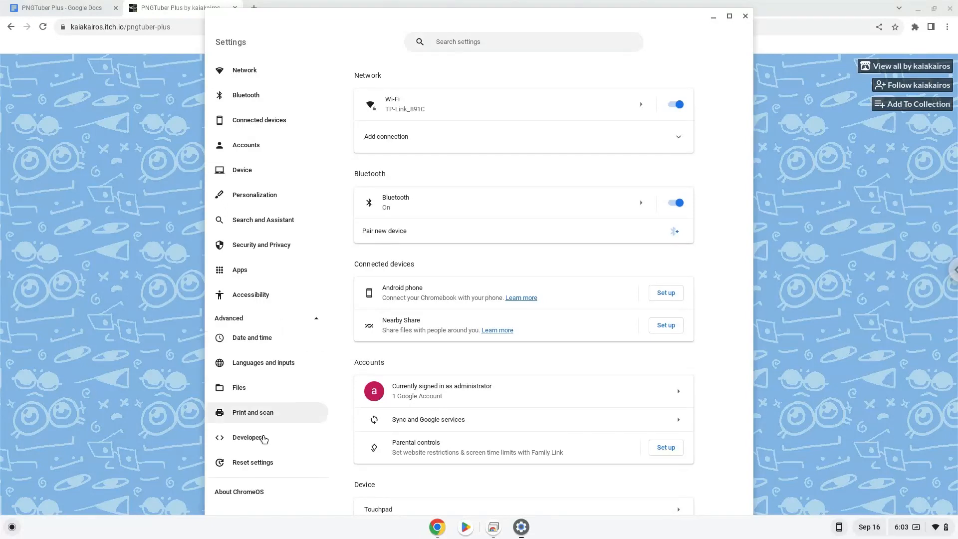
click(249, 437)
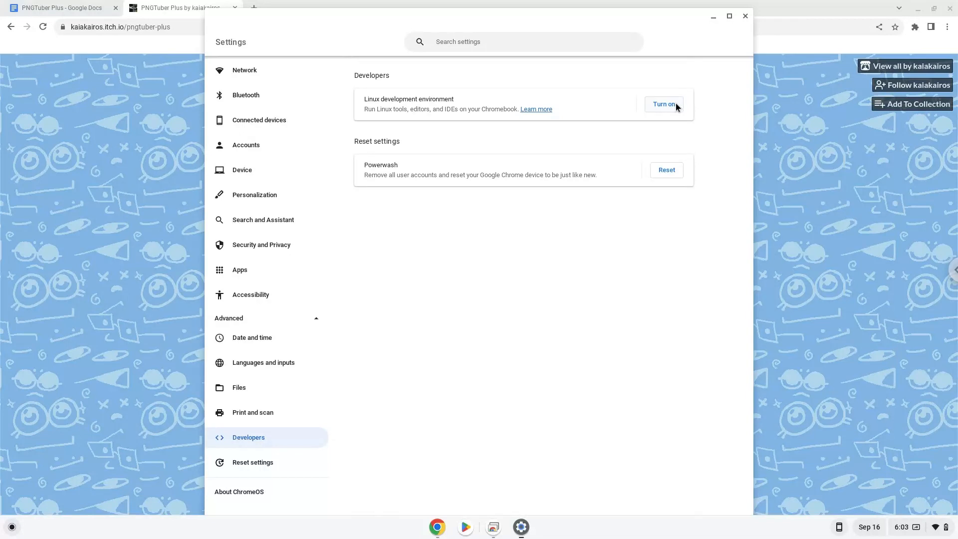
Turn on the Linux development environment and install it with the recommended disk size
click(664, 104)
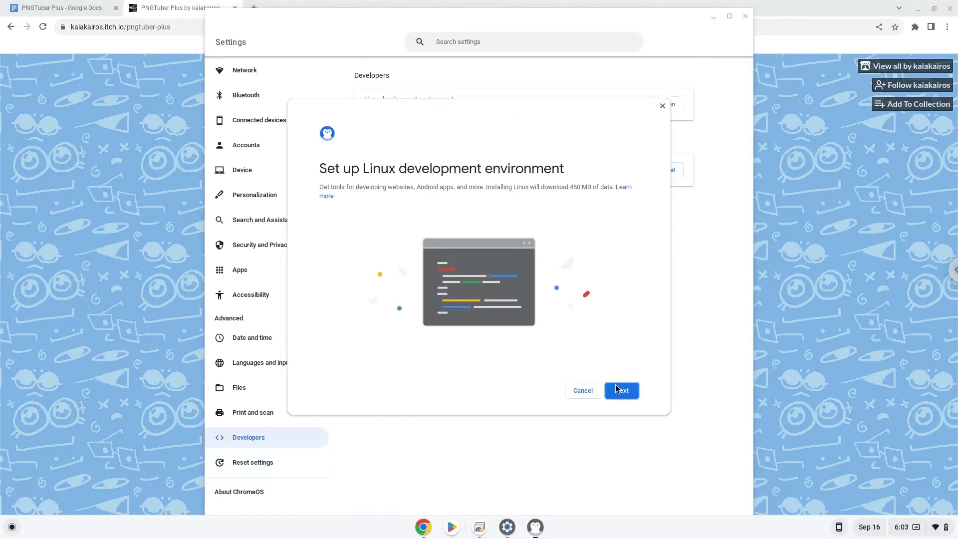
click(620, 390)
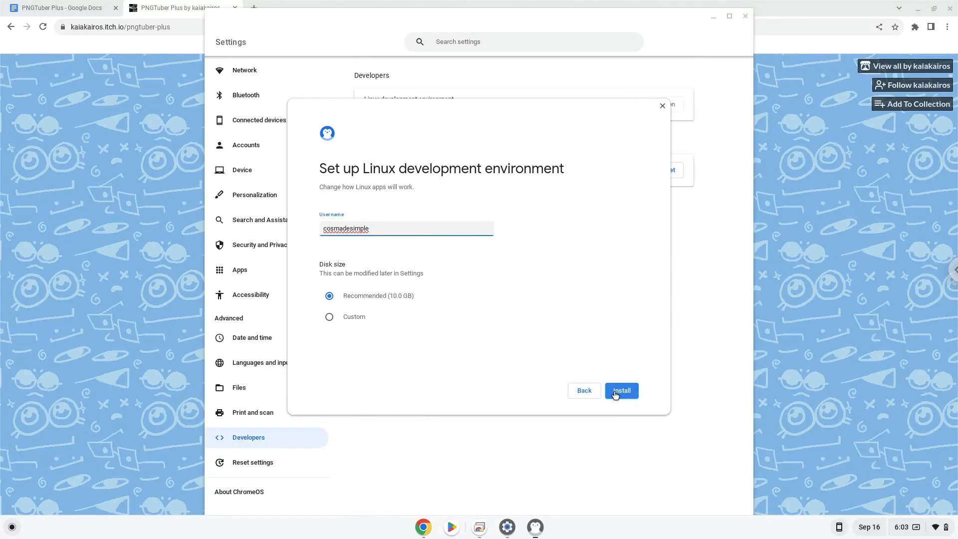
click(620, 390)
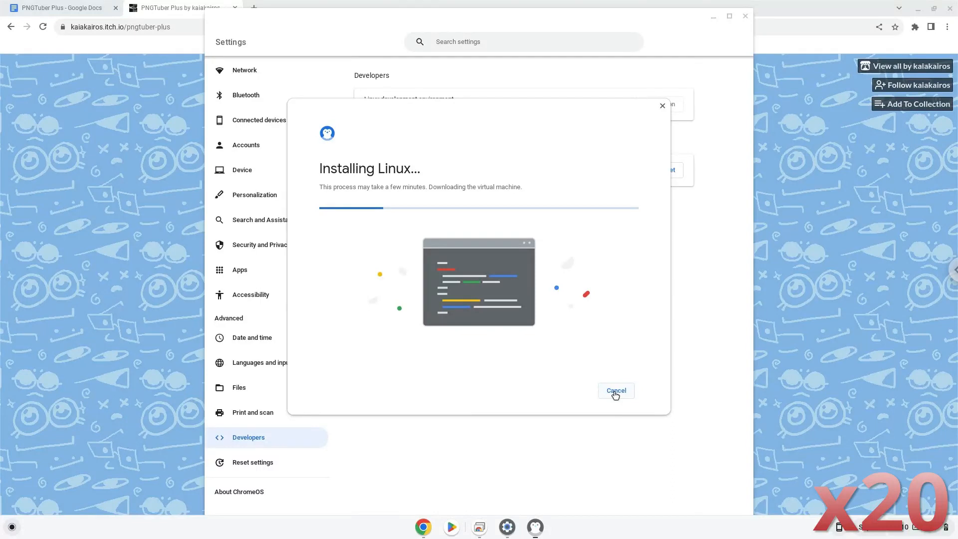
mouse_move(661, 385)
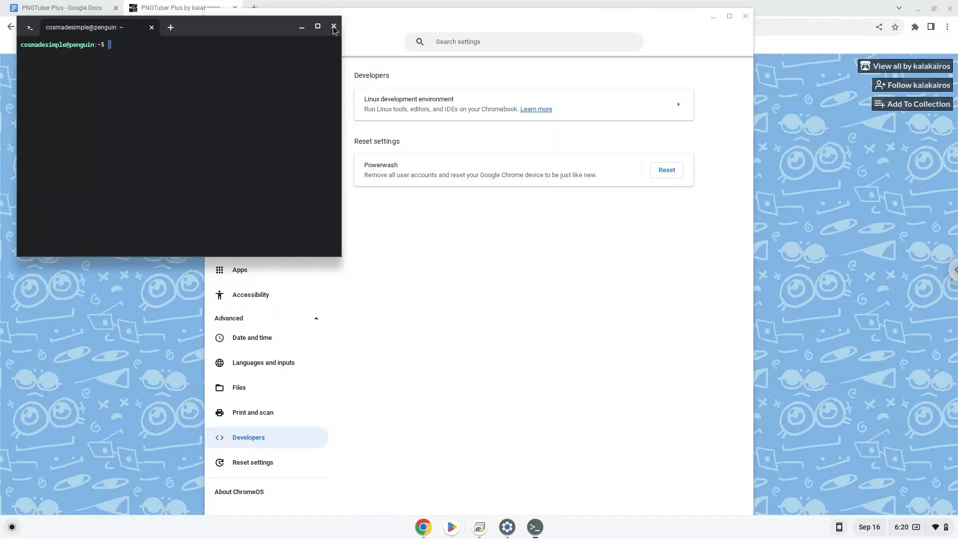
Close the Linux Terminal window and the Settings window
click(334, 26)
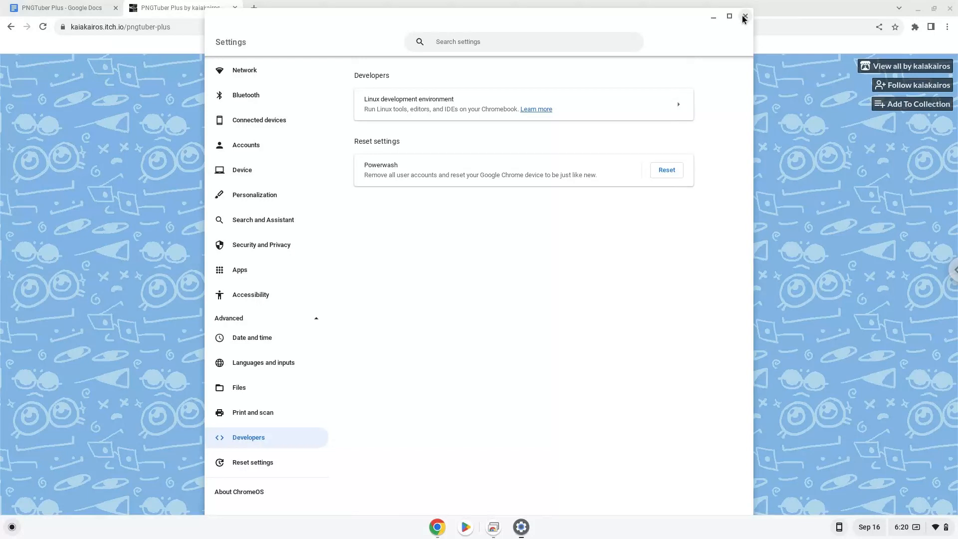
click(744, 16)
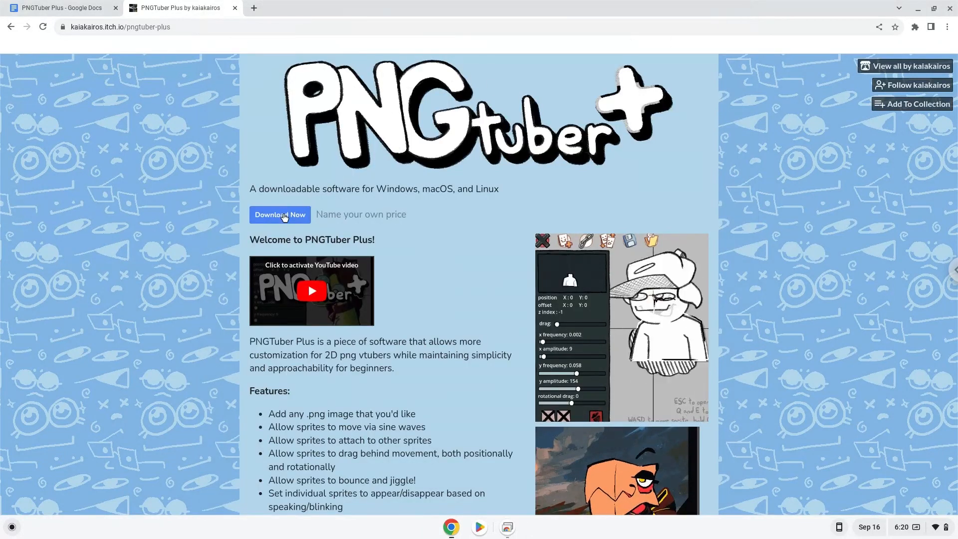
Download the PNGTuber Plus LINUX 1.1.4 zip without paying and show it in its folder
click(280, 214)
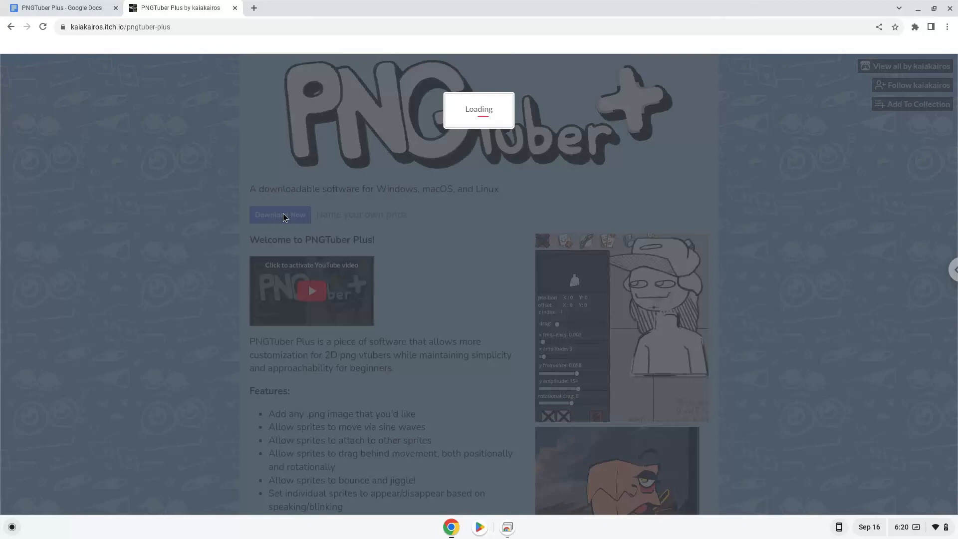
click(280, 214)
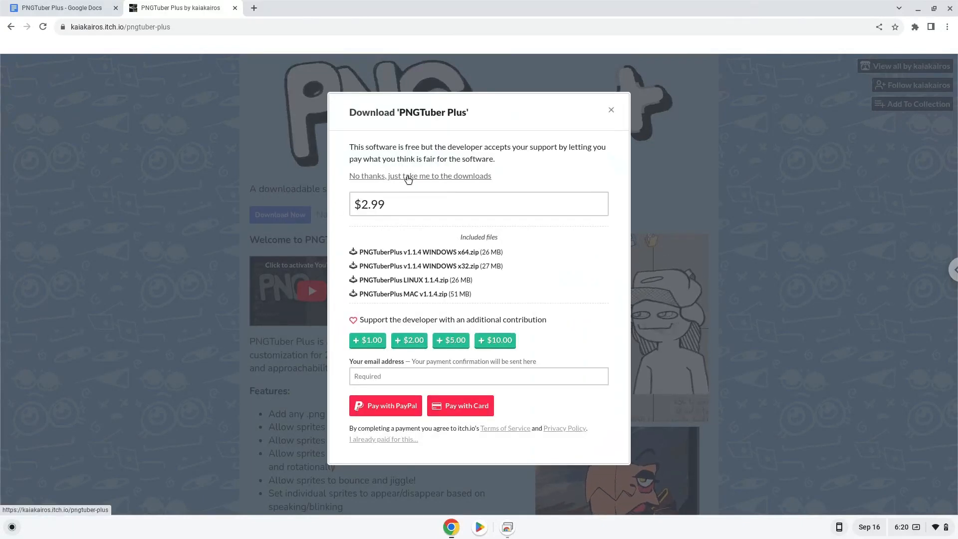
click(420, 176)
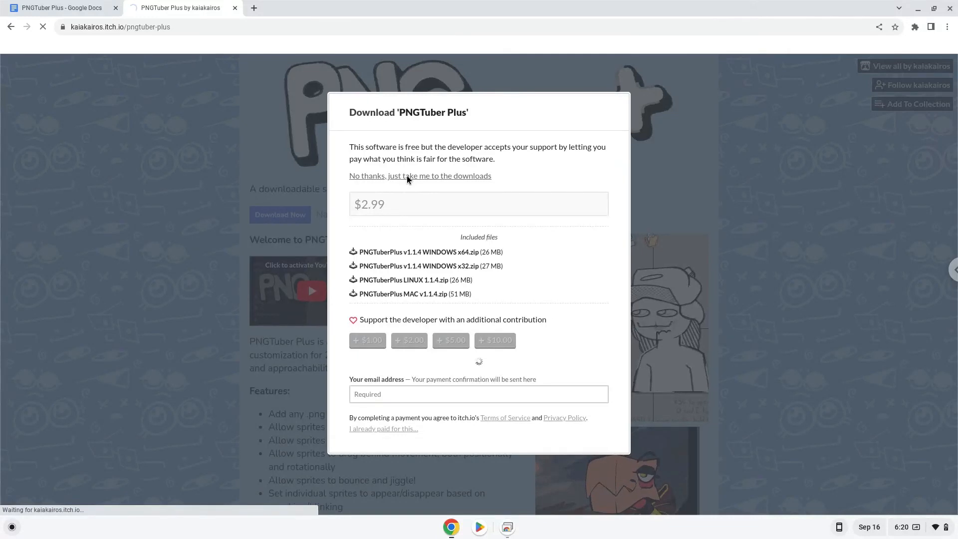
click(420, 176)
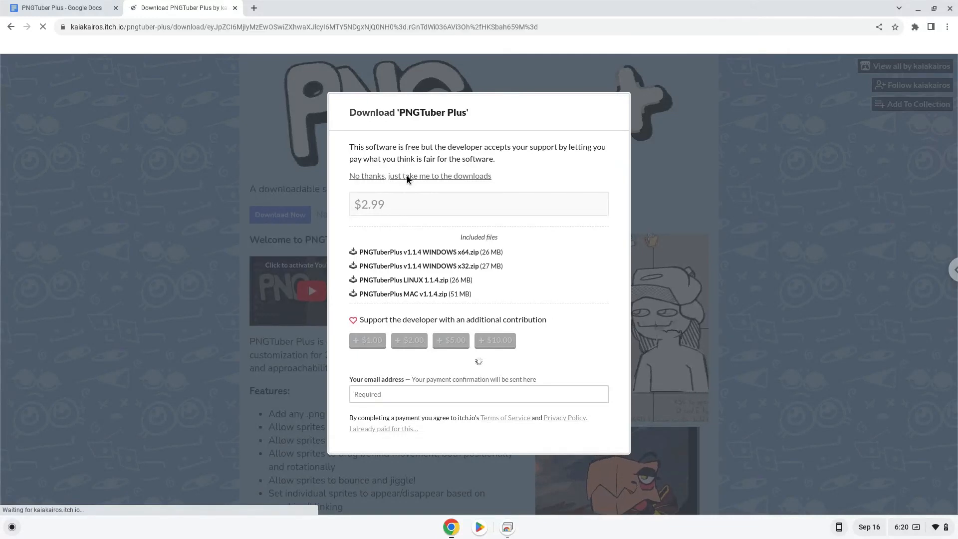
click(420, 176)
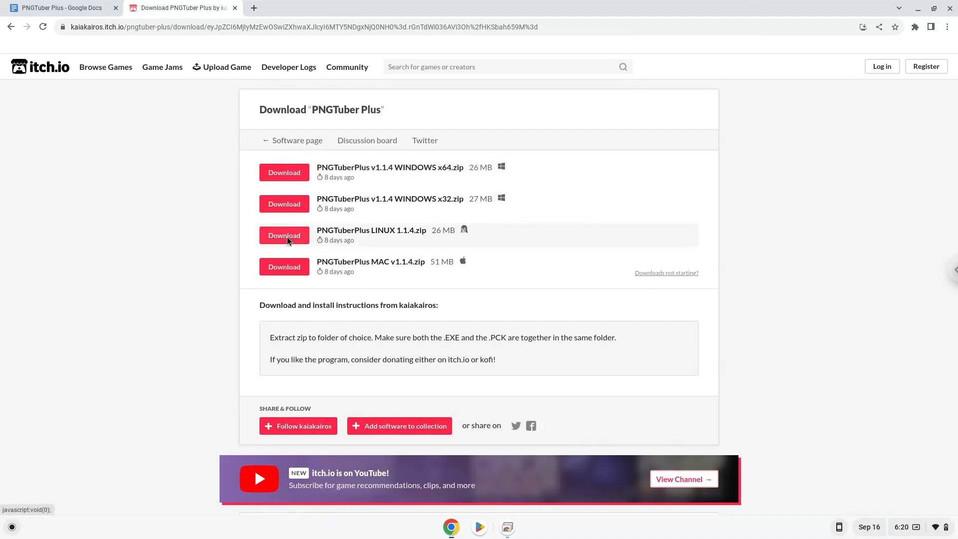
click(283, 235)
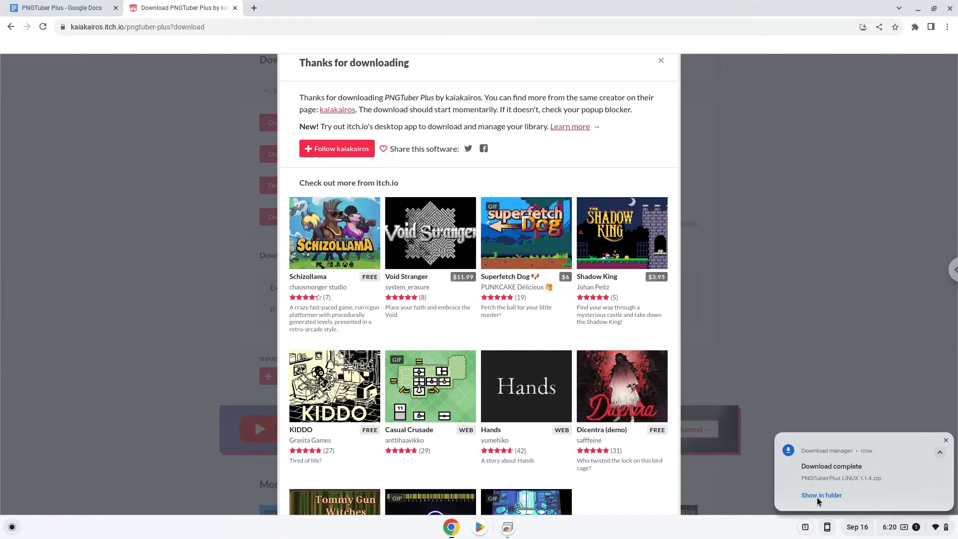
click(821, 495)
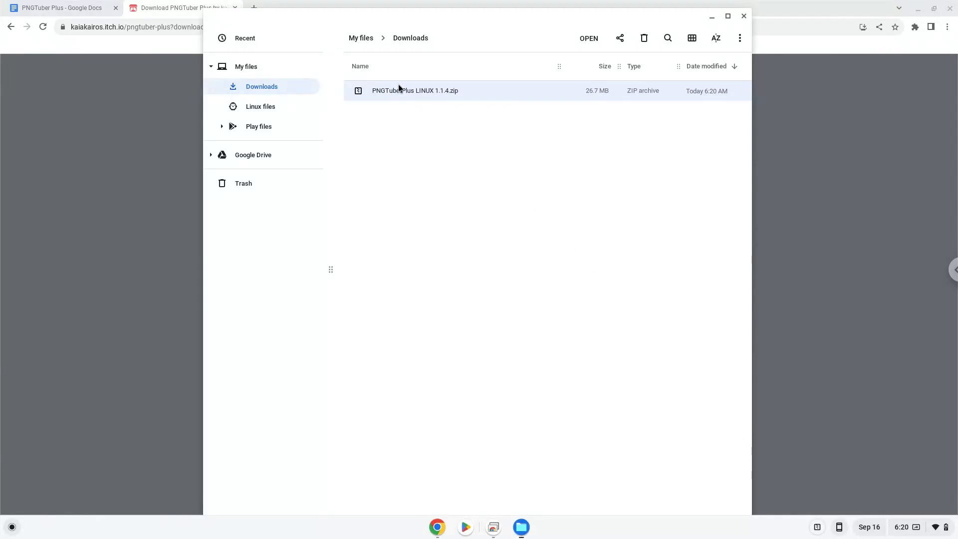
Cut the PNGTuber Plus LINUX 1.1.4 zip from Downloads, paste it into Linux files, then close Files
right_click(414, 90)
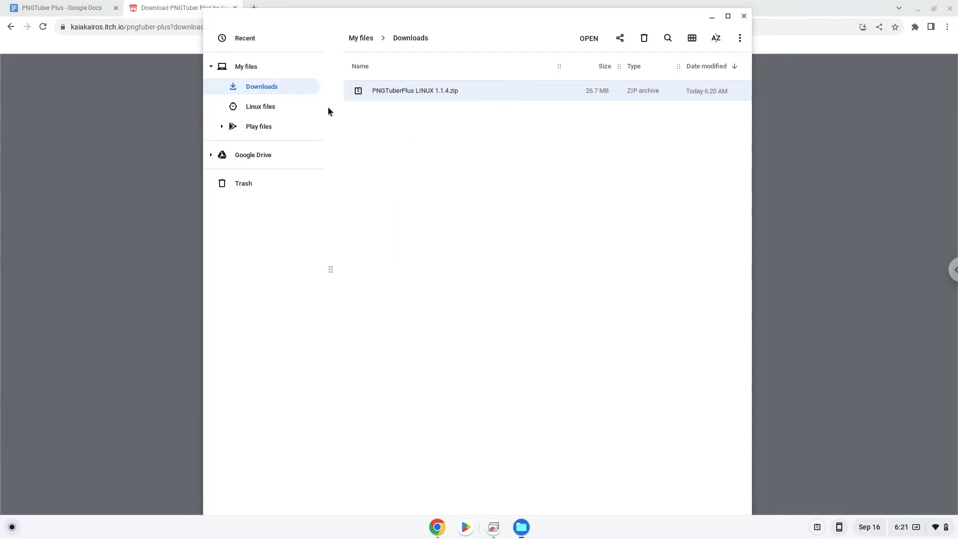
click(260, 106)
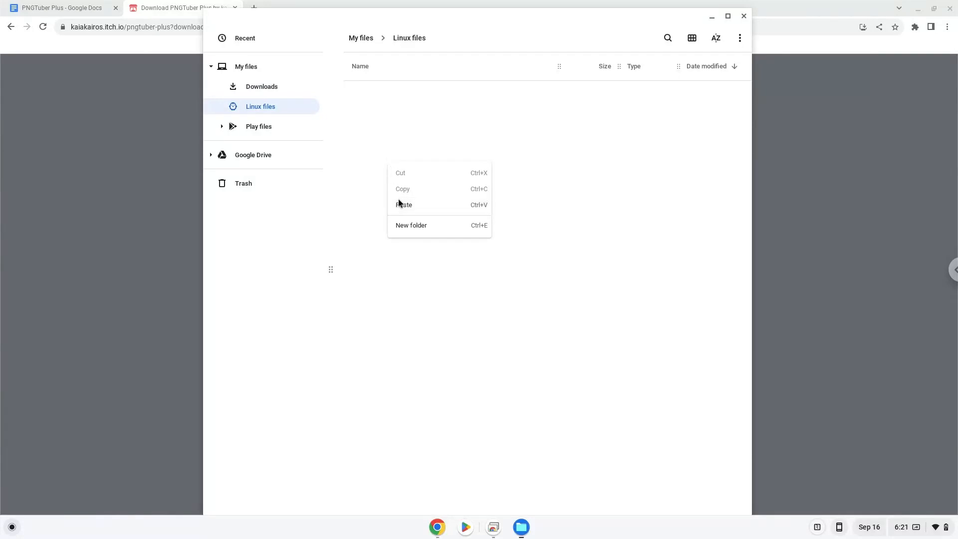
click(403, 205)
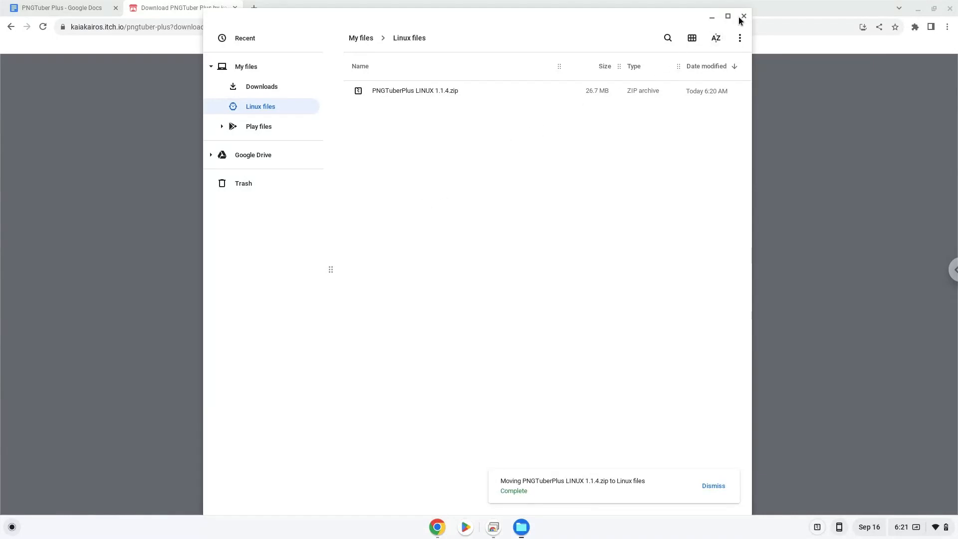
click(743, 16)
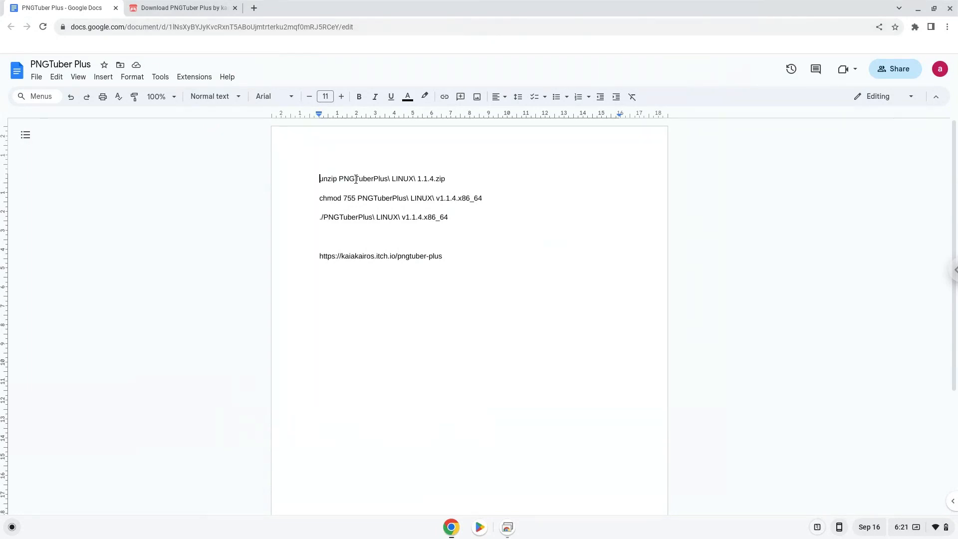
Copy the 'unzip PNGTuberPlus\ LINUX\ 1.1.4.zip' line from the Docs notes and bring up the launcher
double_click(363, 178)
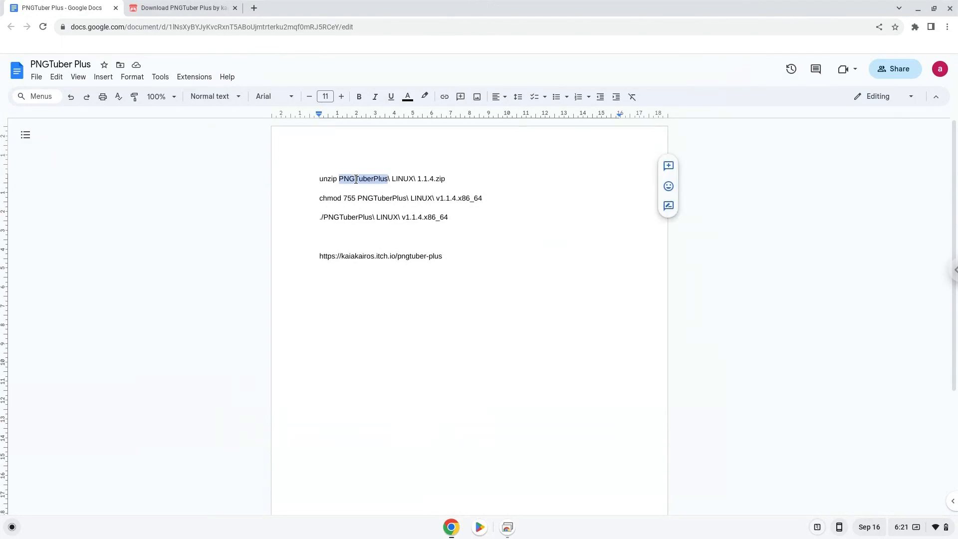
right_click(366, 178)
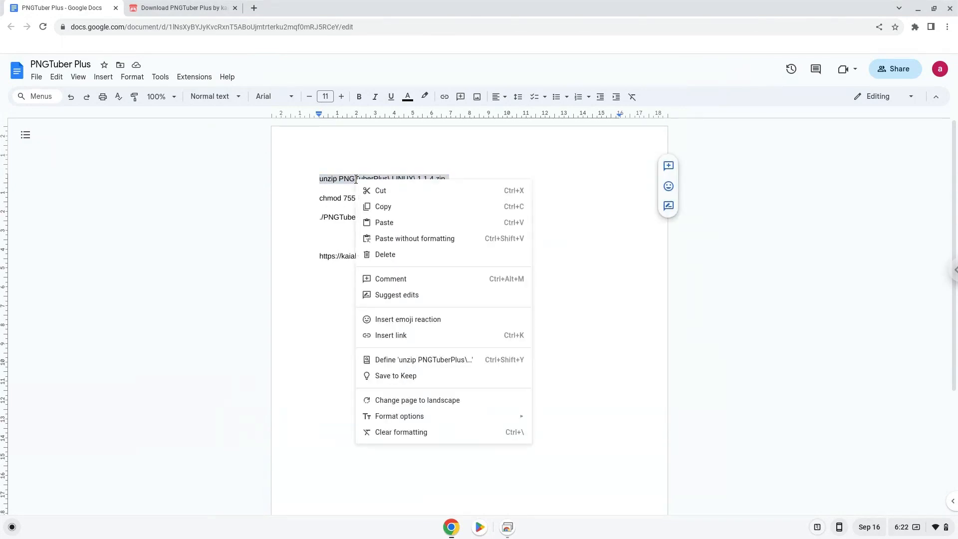
mouse_move(384, 206)
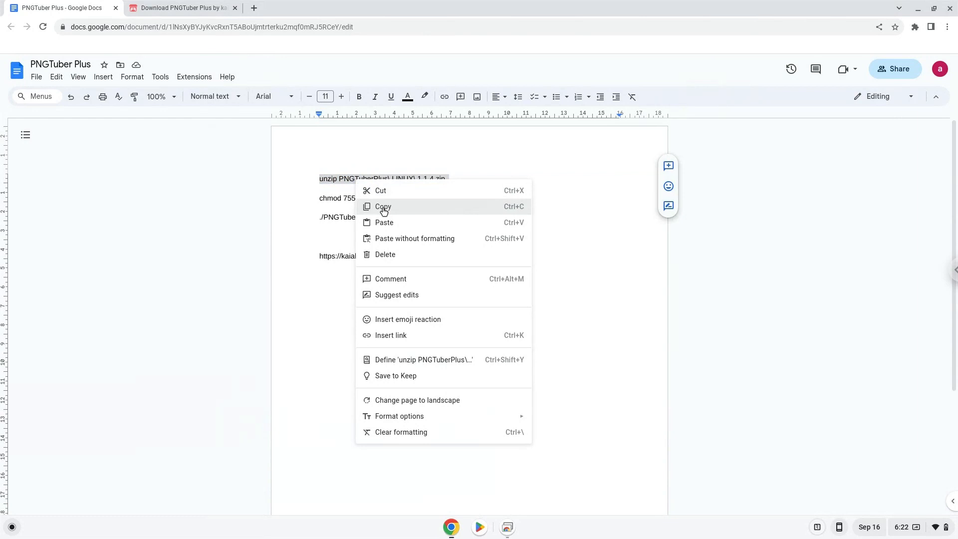
click(384, 207)
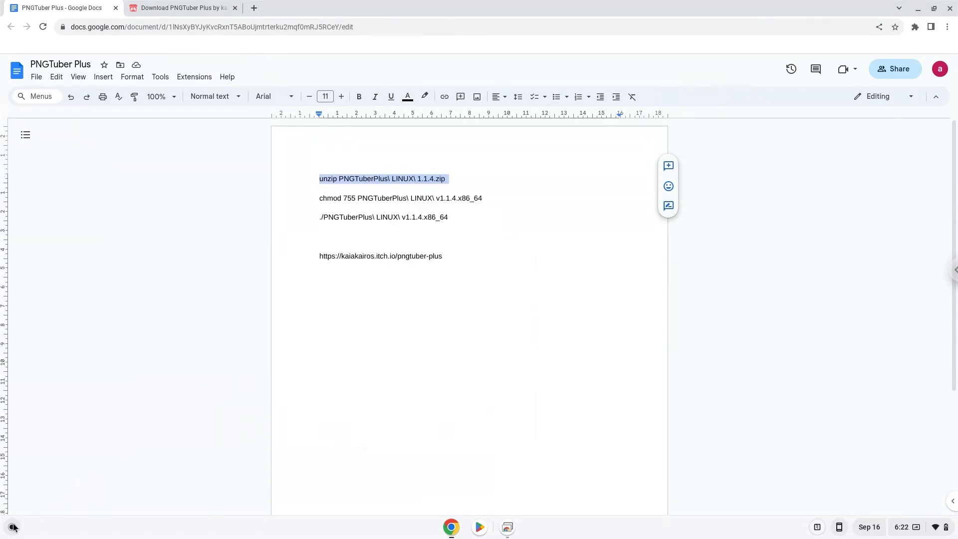
click(11, 527)
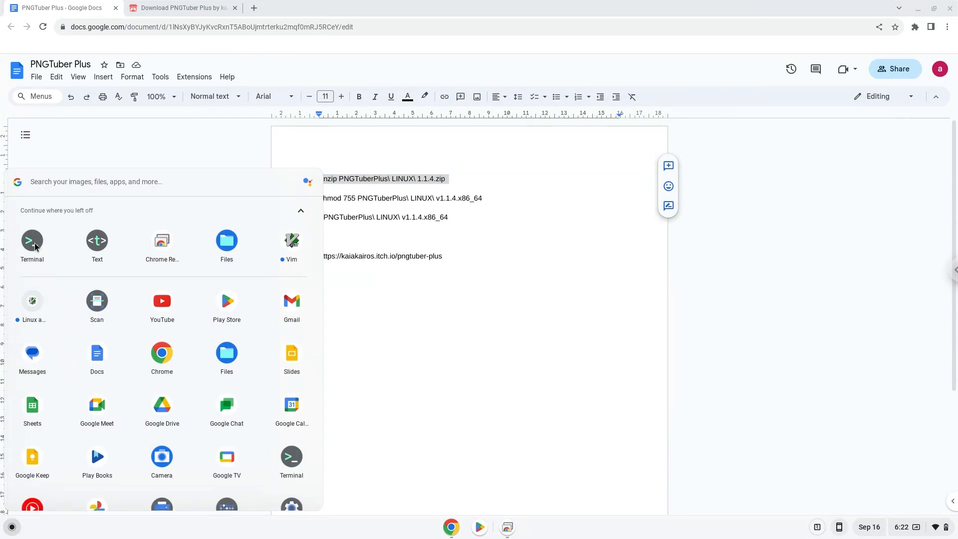
Start the Terminal app from the ChromeOS launcher
click(32, 240)
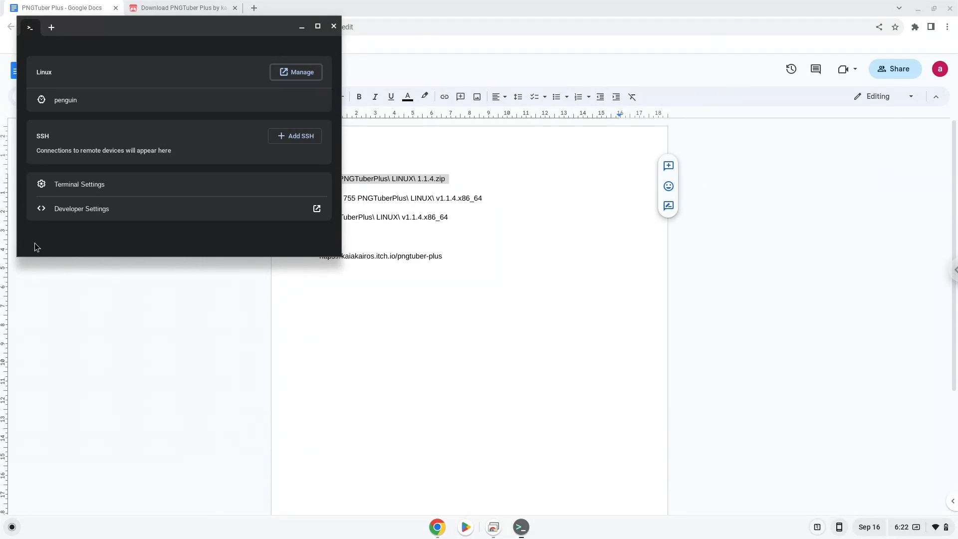
mouse_move(190, 24)
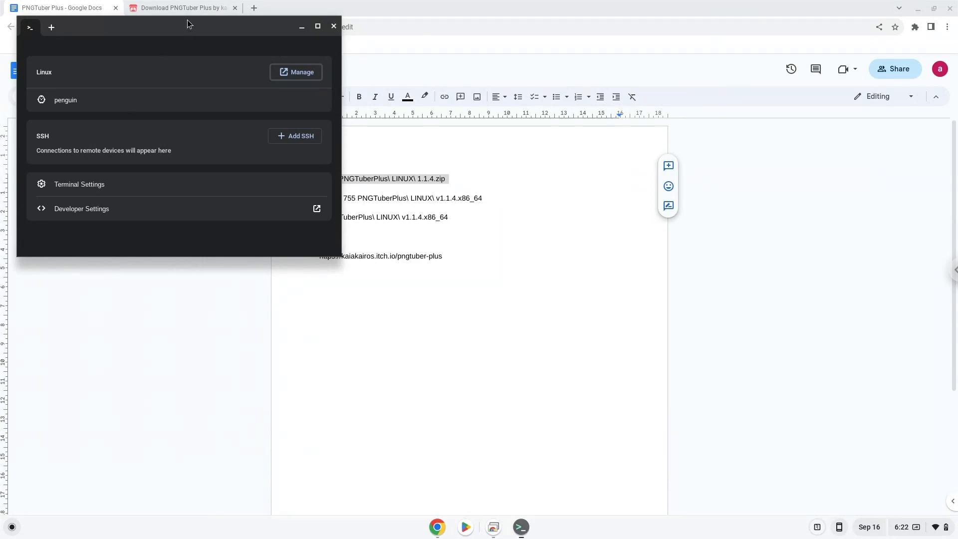
Maximize Terminal, open a penguin shell, and run unzip PNGTuberPlus\ LINUX\ 1.1.4.zip
click(317, 27)
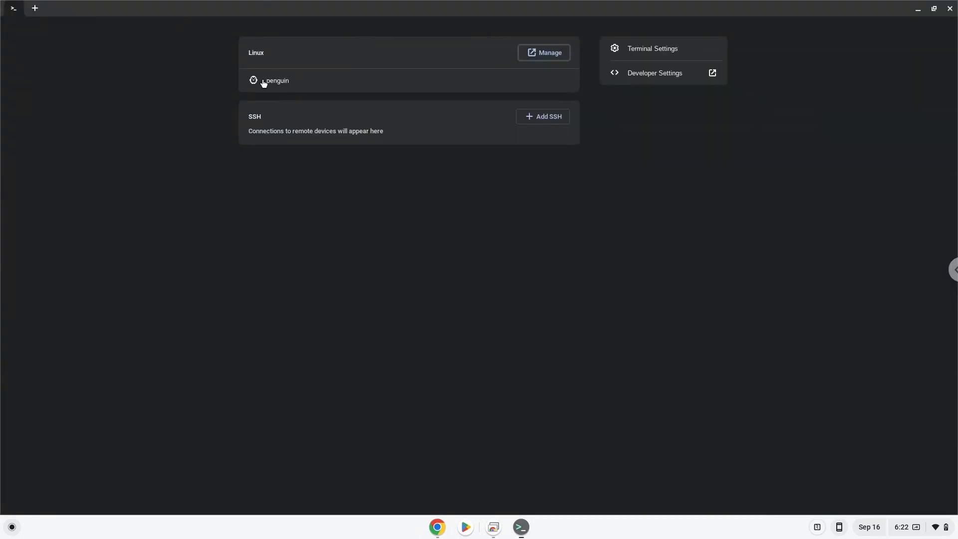
click(277, 80)
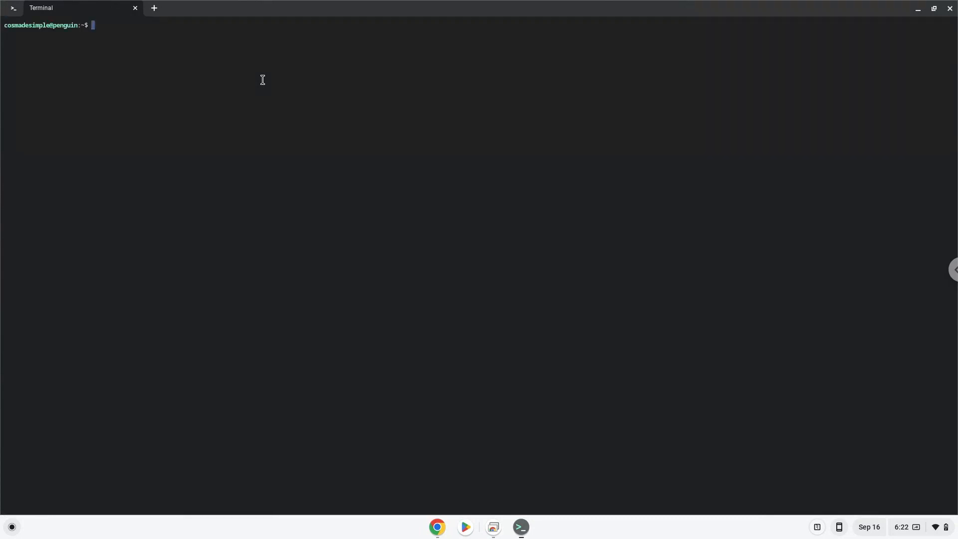
text(unzip PNGTuberPlus\ LINUX\ 1.1.4.zip)
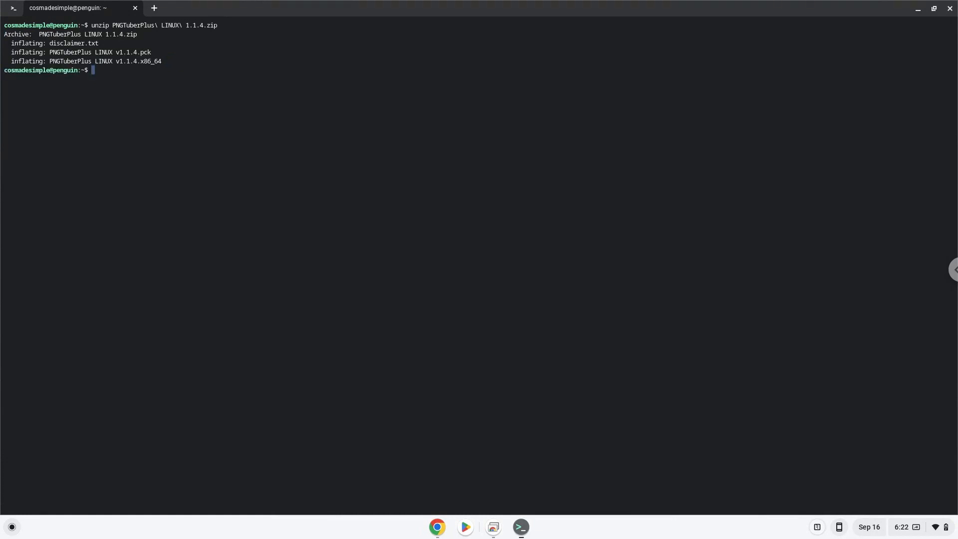
mouse_move(339, 201)
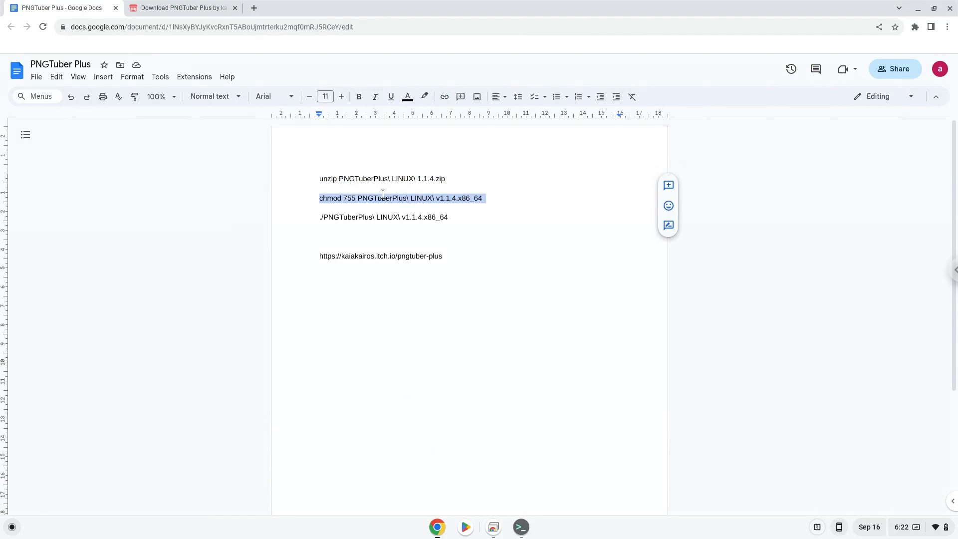
Paste and run the chmod 755 command on the executable, then close and leave Terminal
right_click(382, 198)
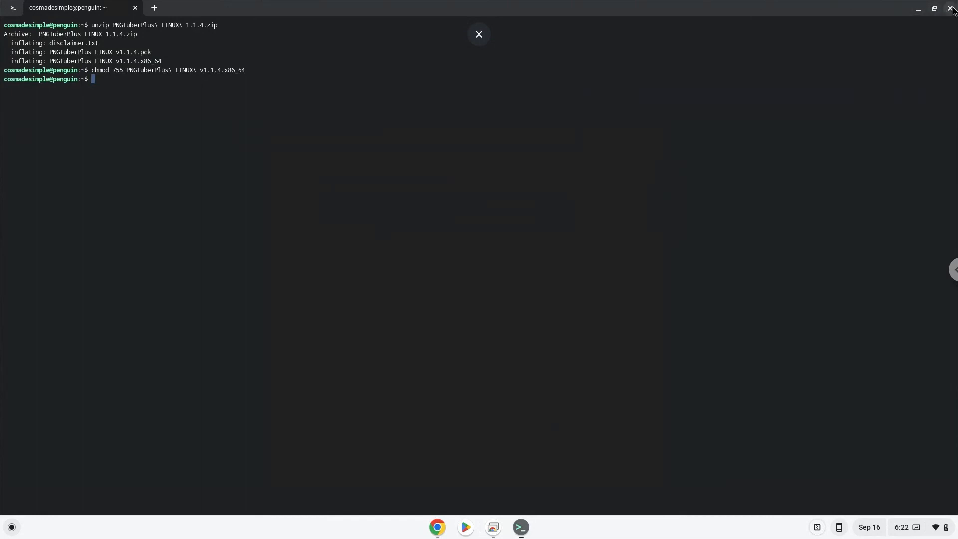
click(950, 9)
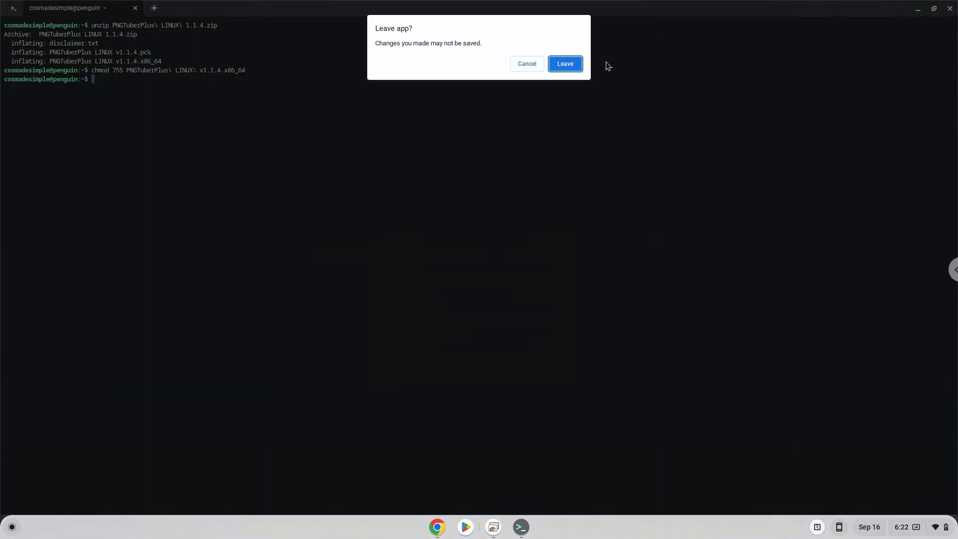
click(563, 63)
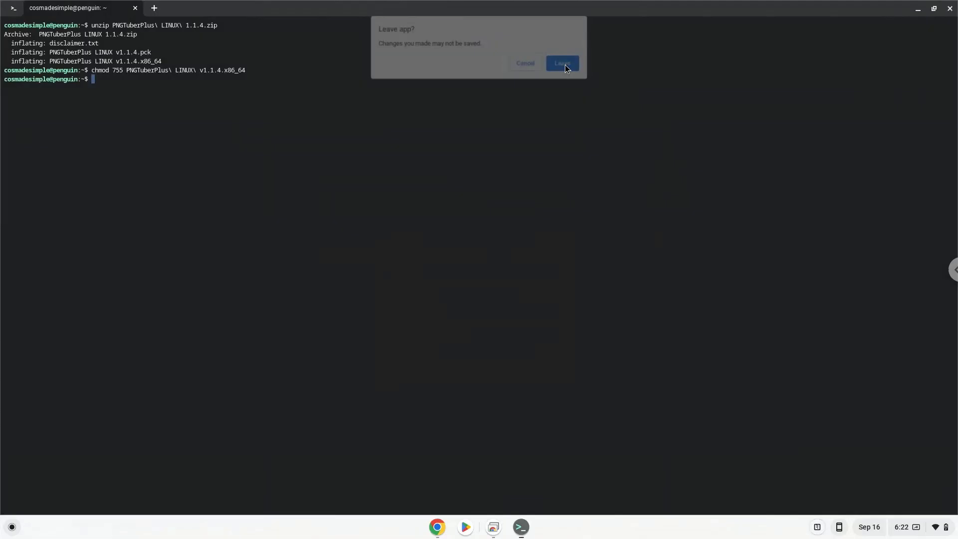
click(560, 63)
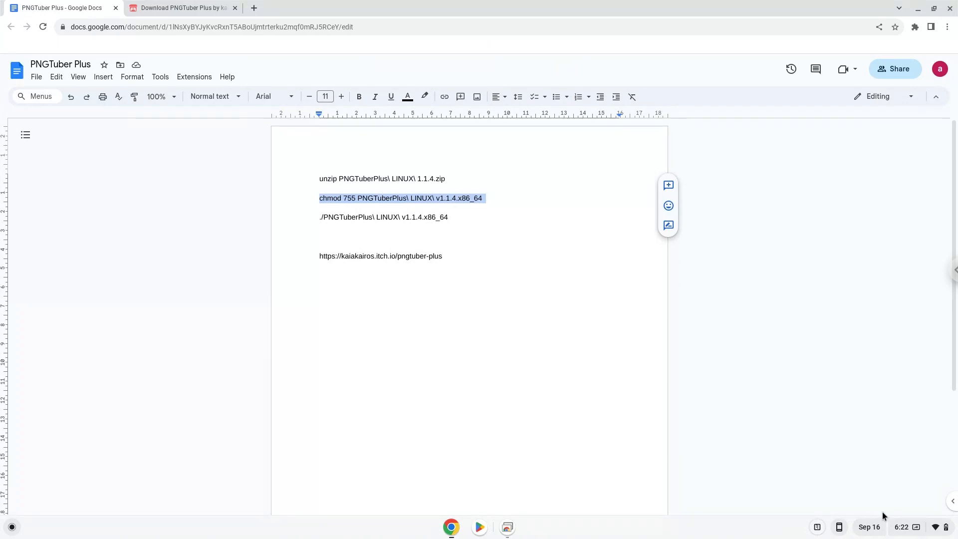
Enable Linux microphone access under Settings > Advanced > Developers, shut Linux down, and close Settings
click(901, 526)
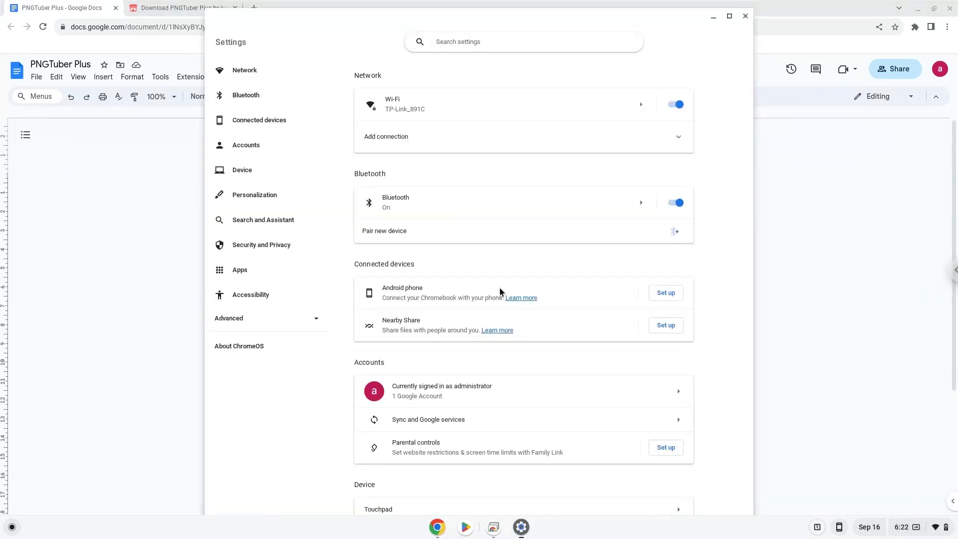
click(229, 317)
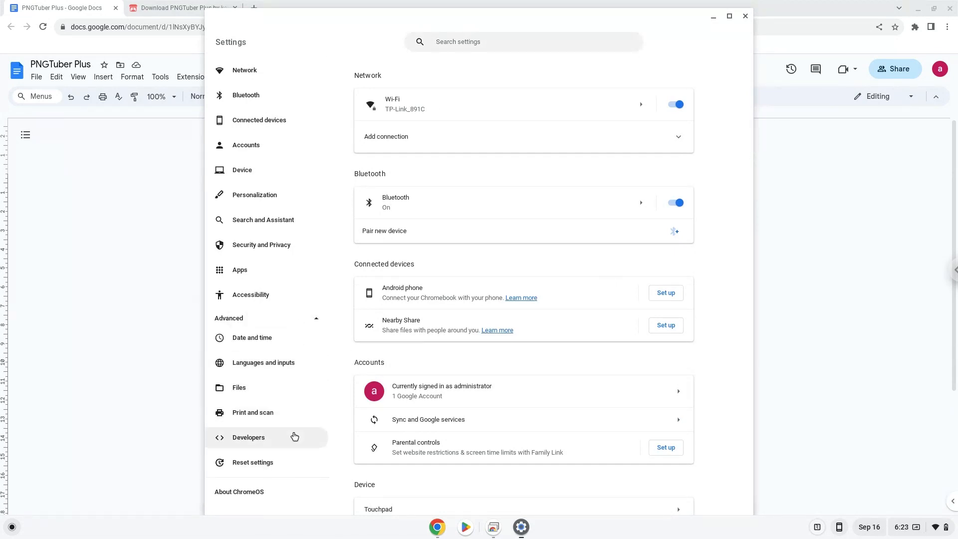
click(248, 437)
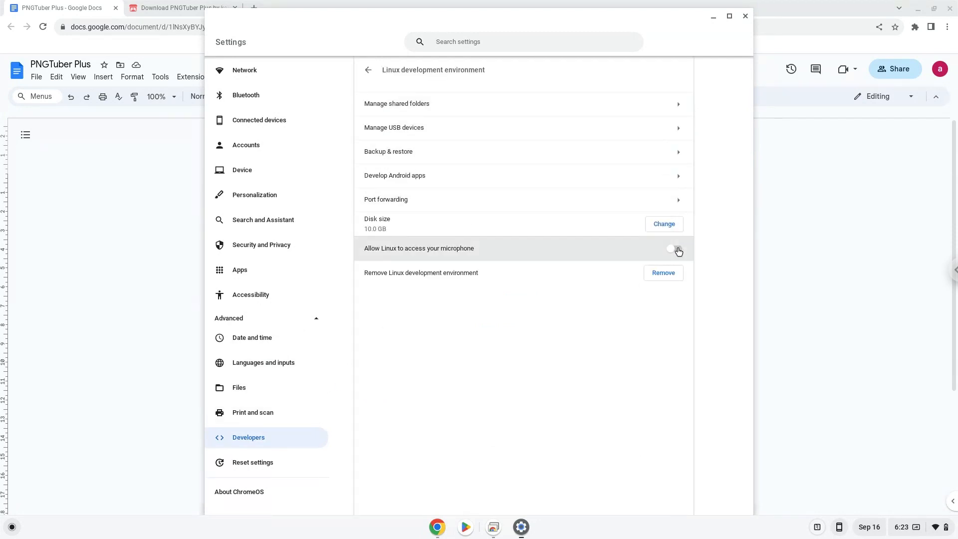
click(672, 250)
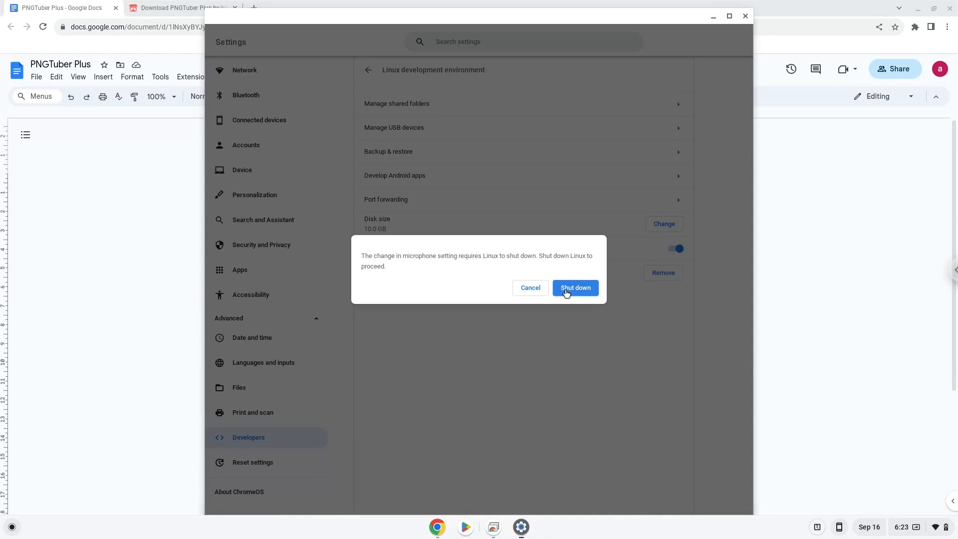
click(574, 288)
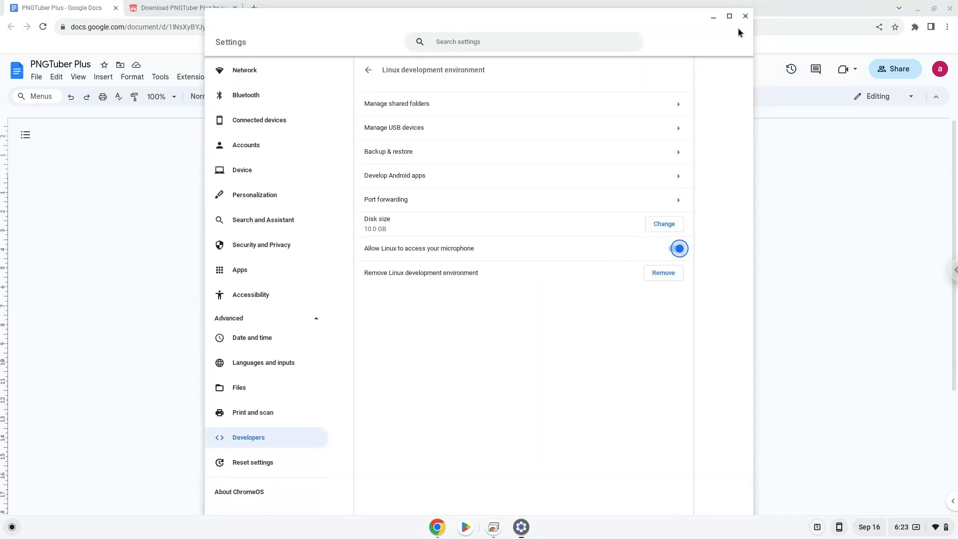
click(745, 16)
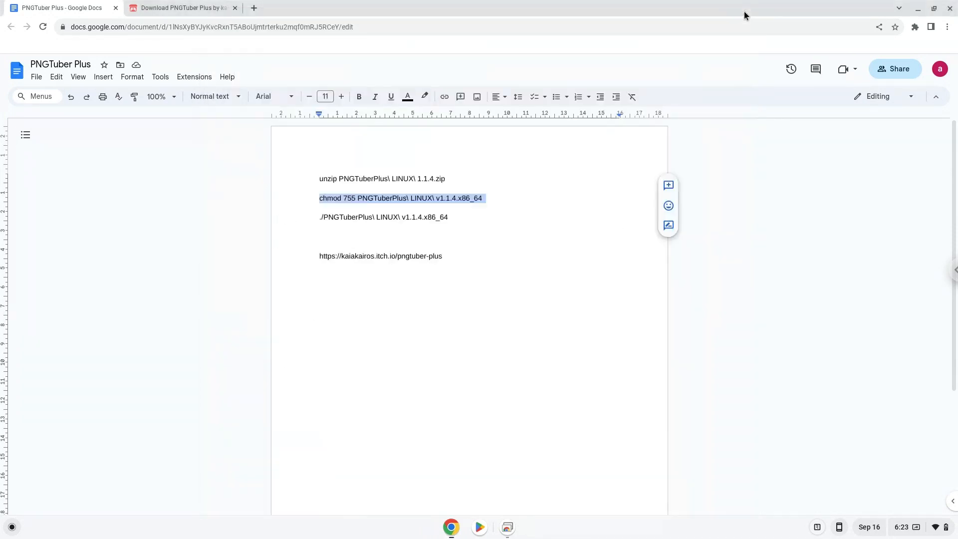
Copy the ./PNGTuberPlus launch line from Google Docs, start Terminal, and minimize Chrome
click(388, 217)
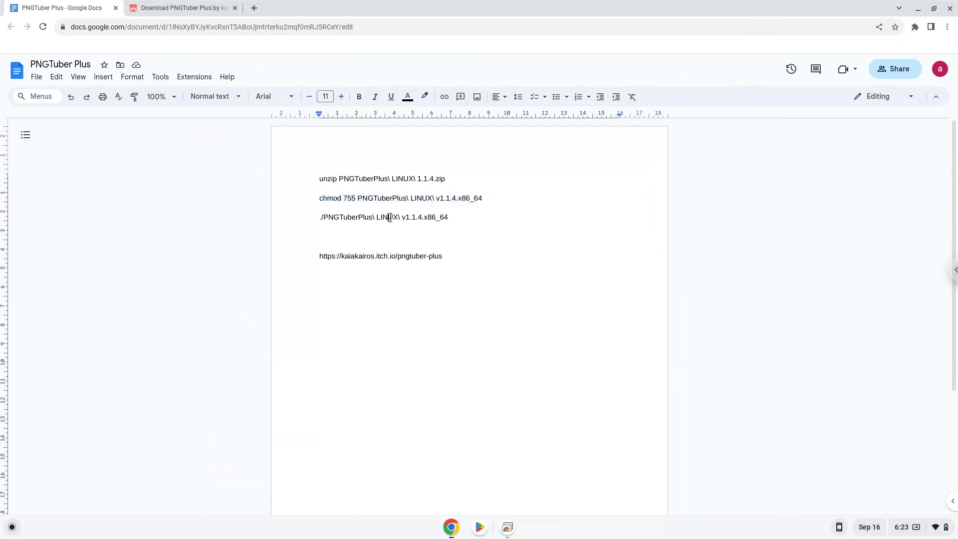
right_click(383, 217)
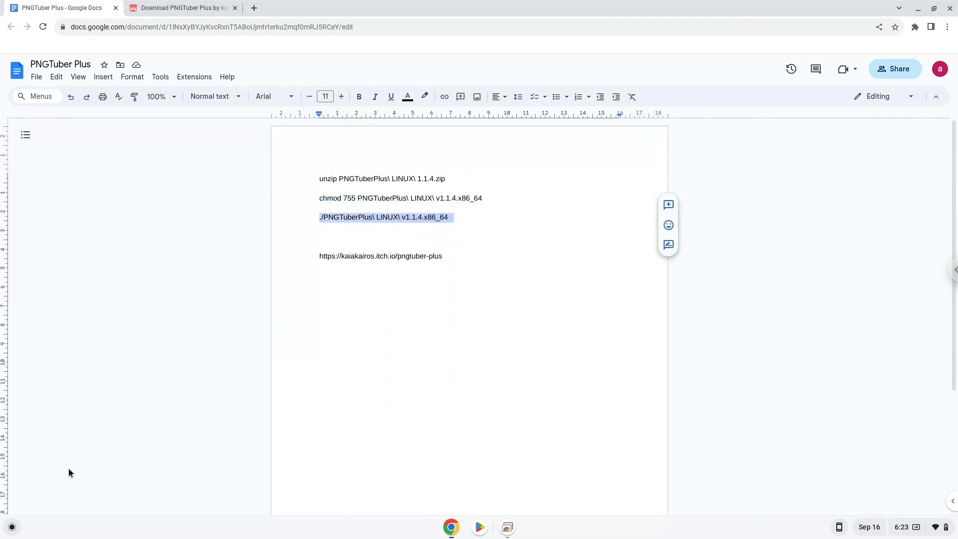
click(11, 526)
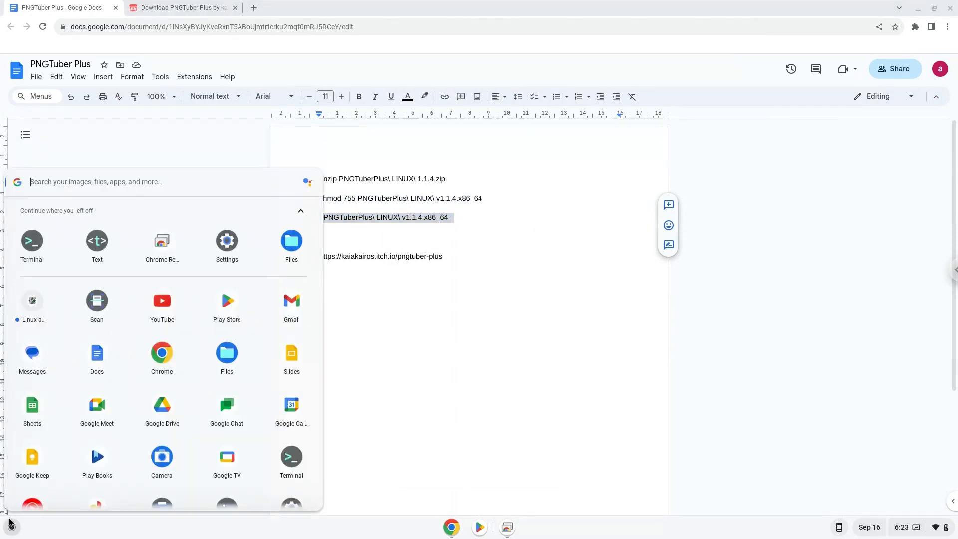
mouse_move(32, 240)
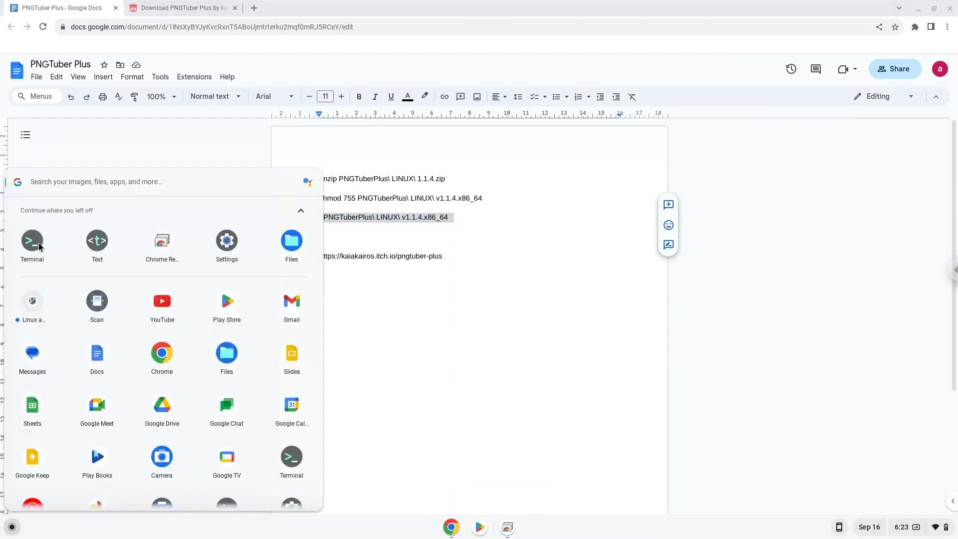
click(32, 240)
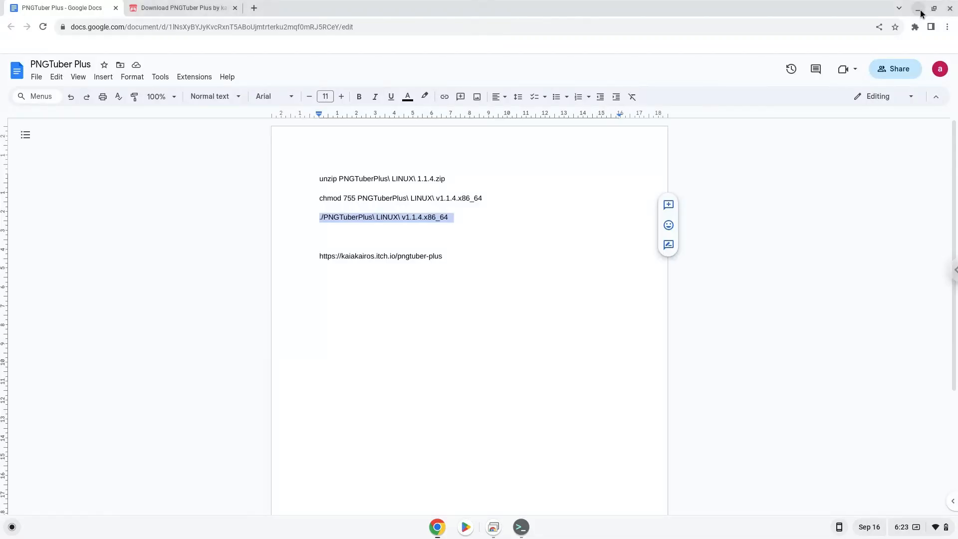
click(916, 11)
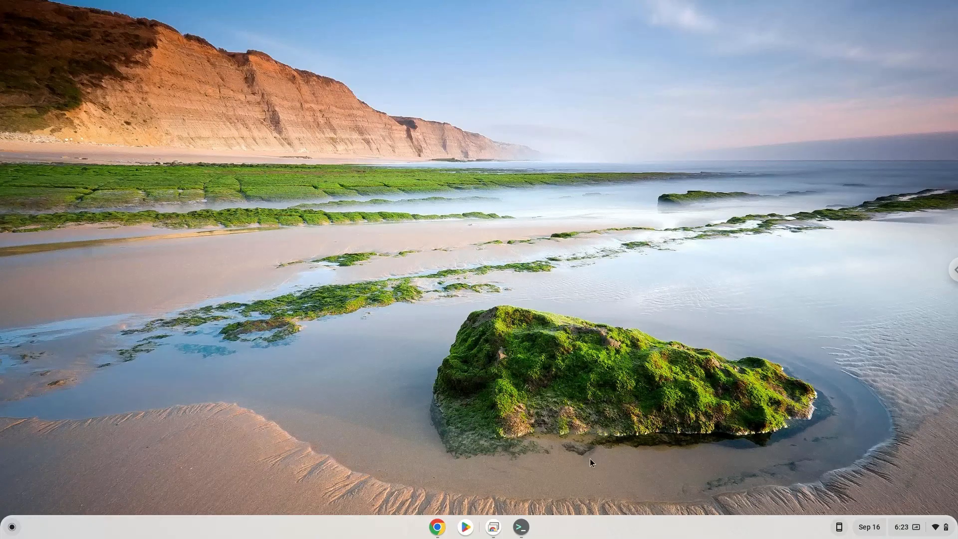
Run ./PNGTuberPlus\ LINUX\ v1.1.4.x86_64 in Terminal to start Godot, then minimize Terminal
click(520, 527)
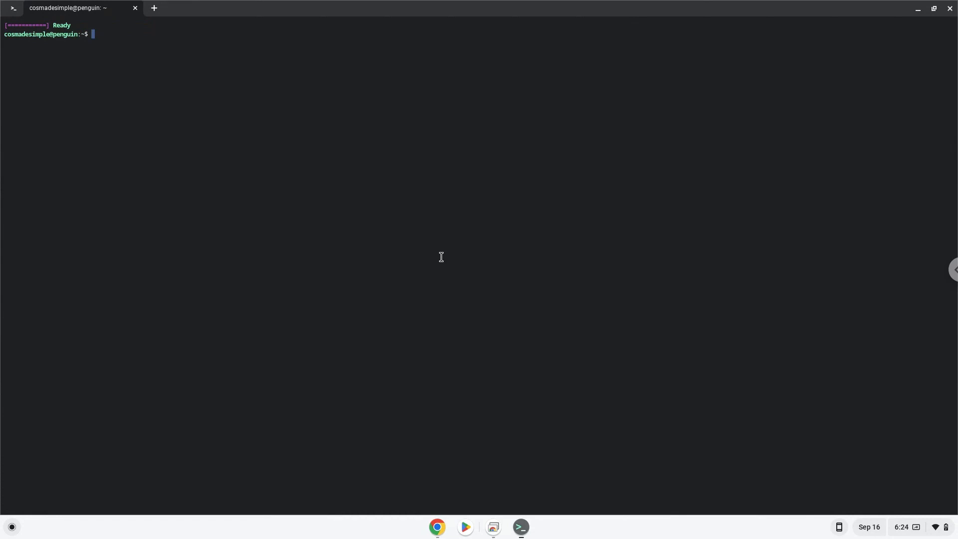
text(./PNGTuberPlus\ LINUX\ v1.1.4.x86_64)
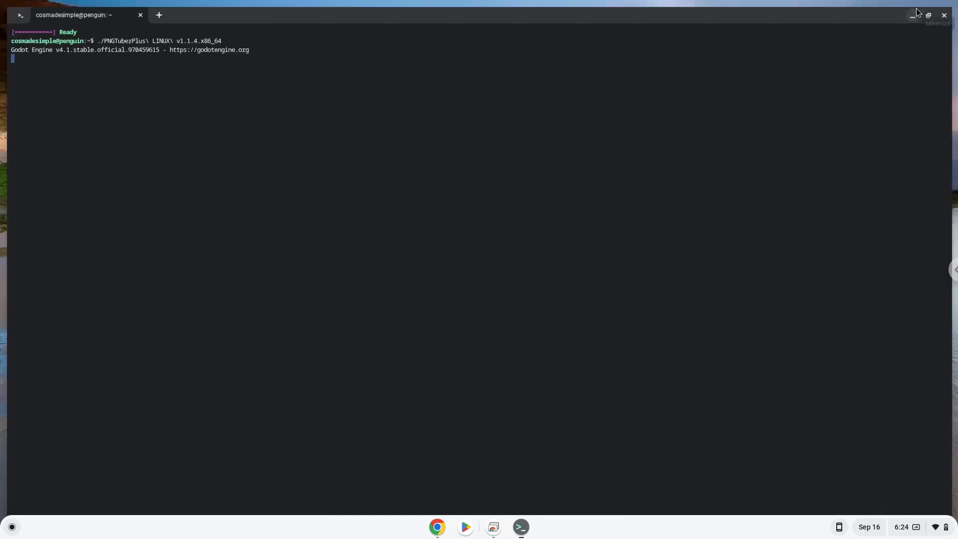
click(913, 14)
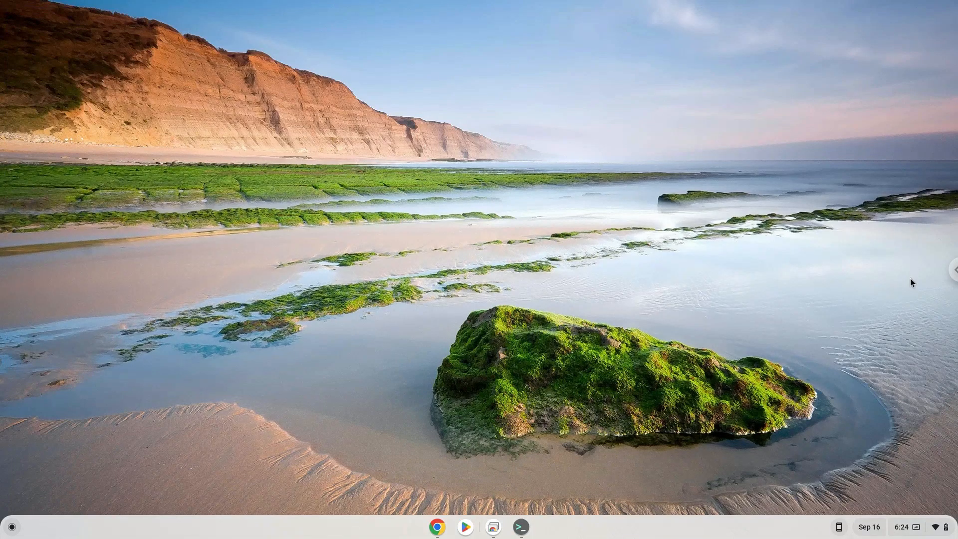
Bring up the PNGTuber Plus v1.1.4 window and maximize it to full screen
click(520, 526)
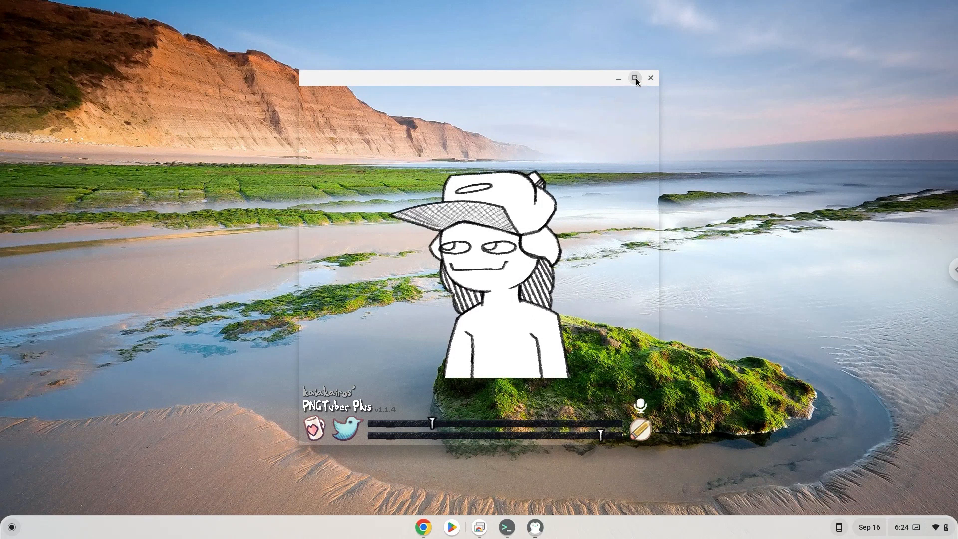
click(635, 79)
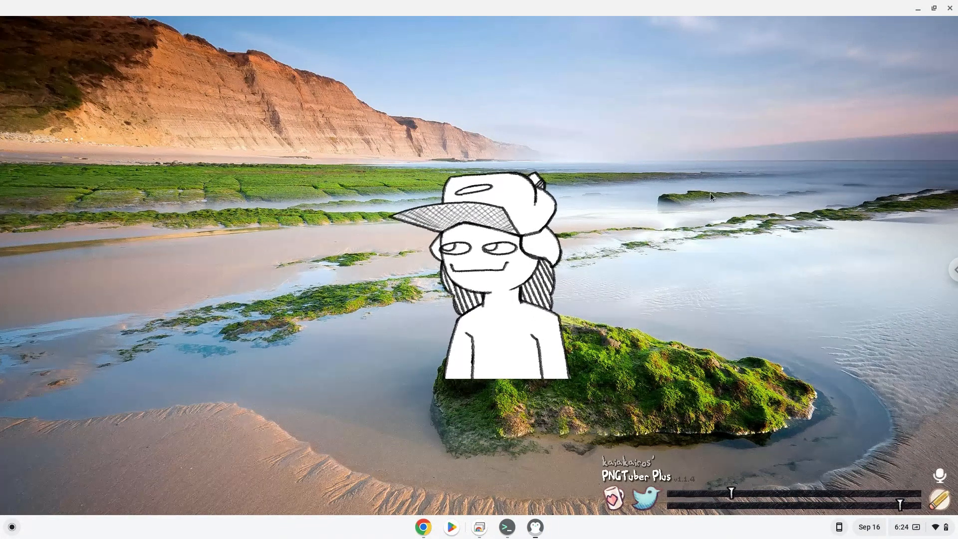